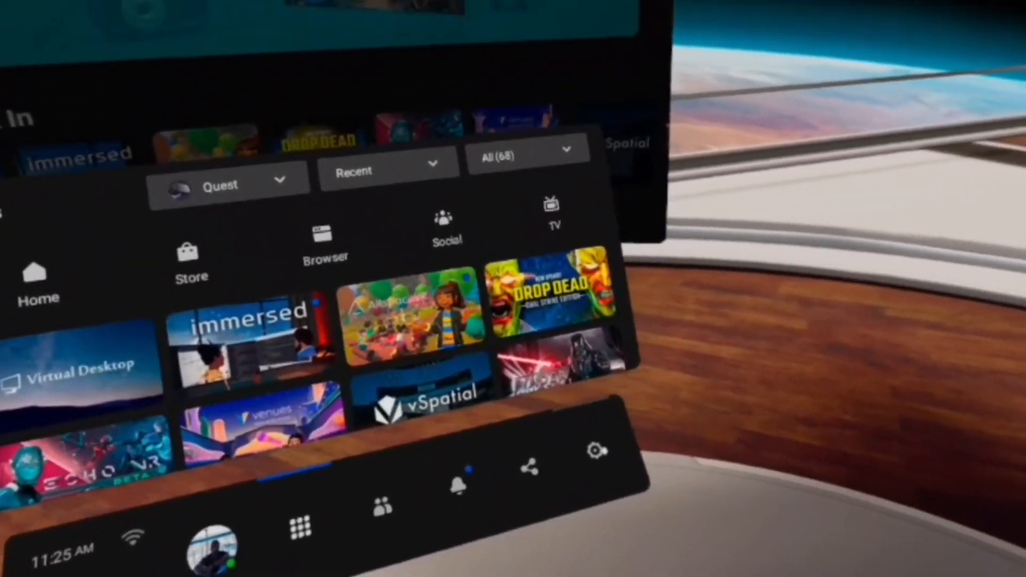
- Show the Guardian page in headset Settings with its boundary options
click(594, 450)
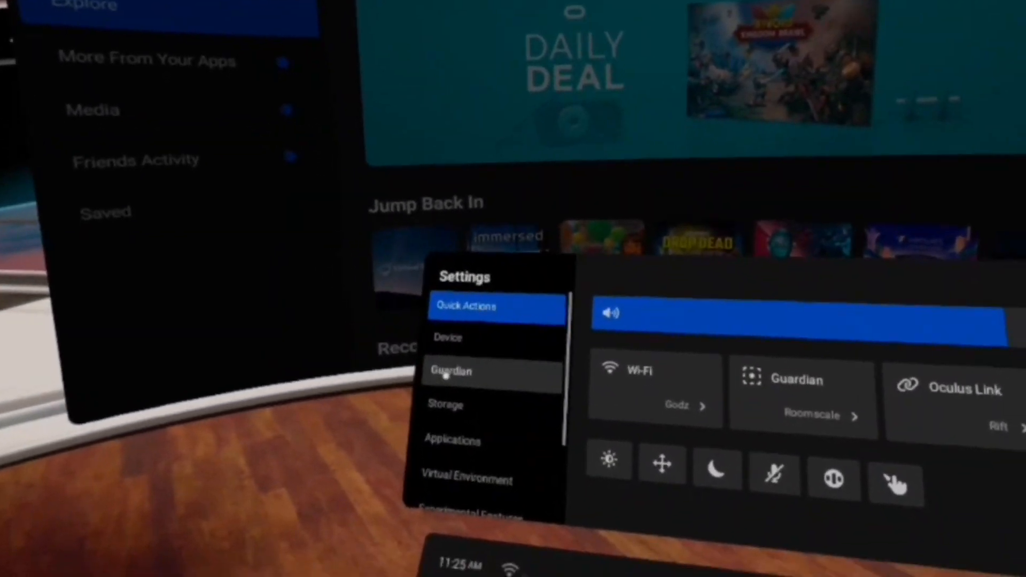
click(449, 371)
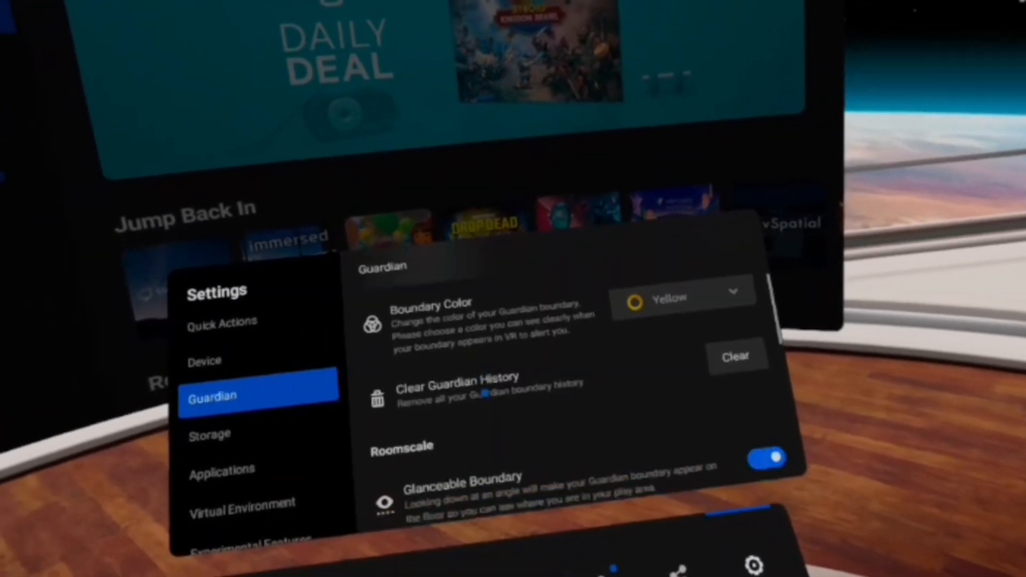